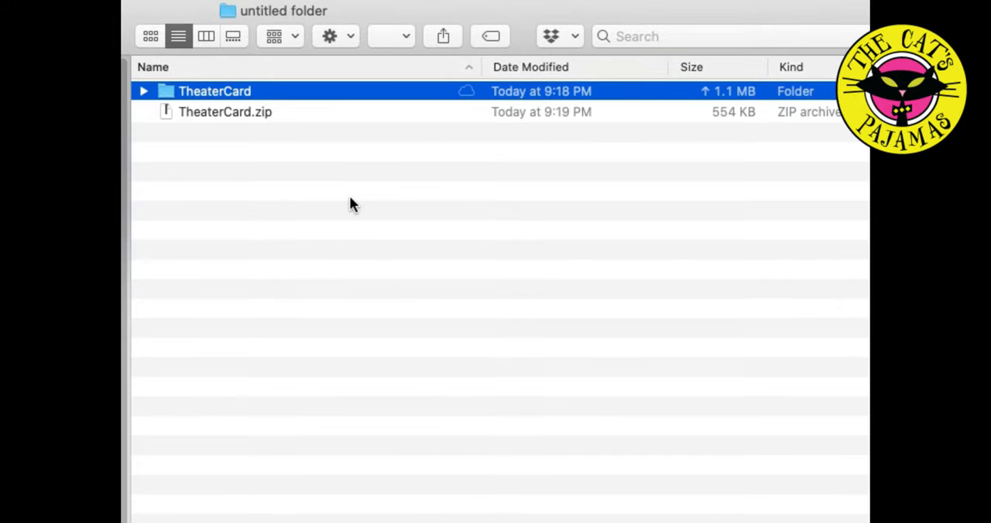
# Expand the TheaterCard folder to list its SVG, PDF and Studio3 files
pyautogui.click(145, 90)
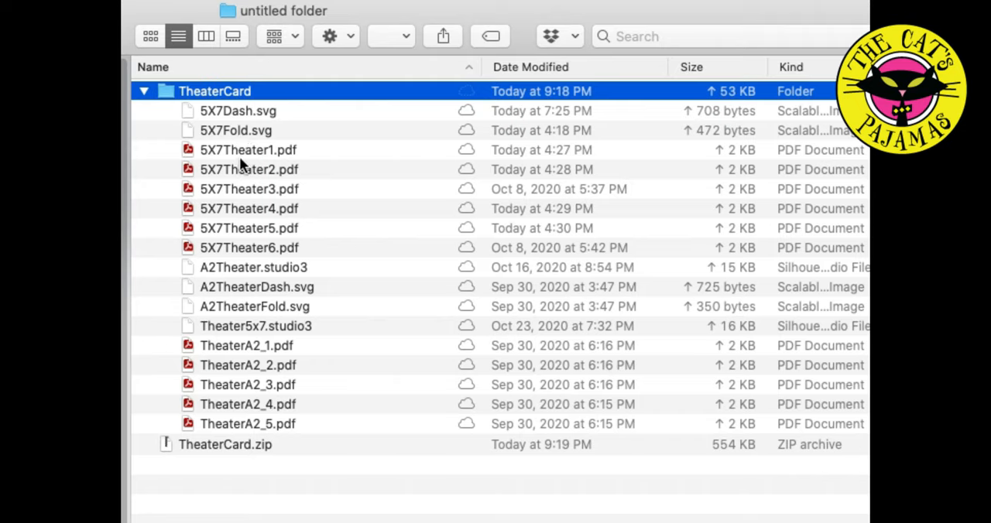
pyautogui.moveTo(245, 325)
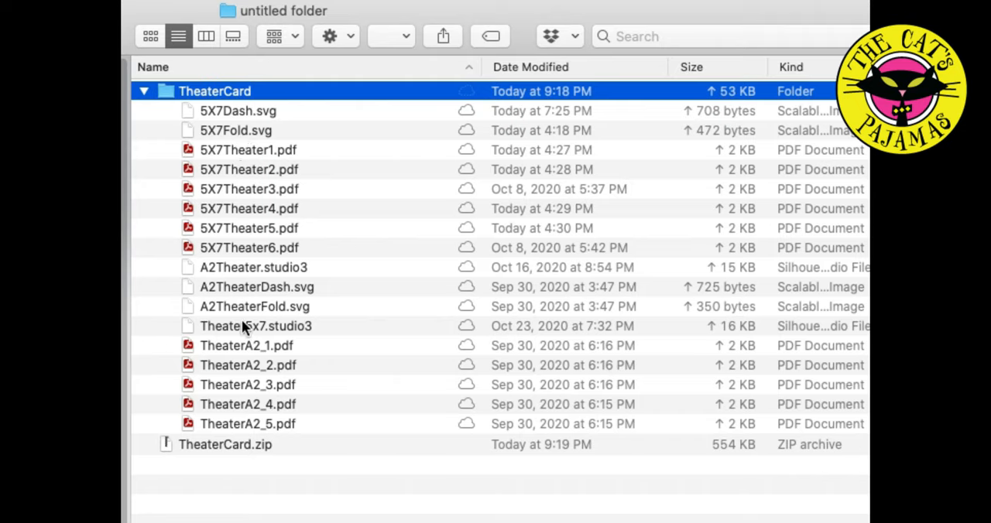
pyautogui.moveTo(256, 459)
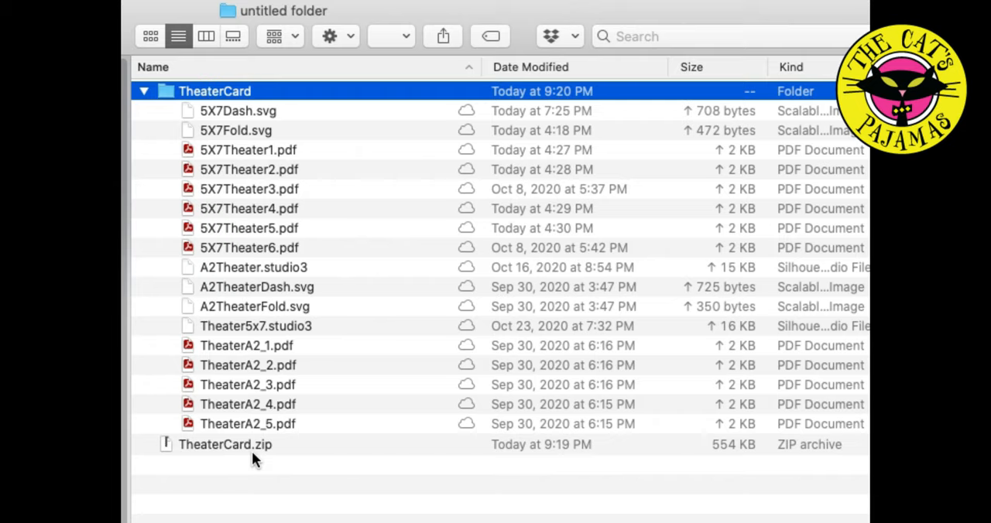
pyautogui.moveTo(294, 208)
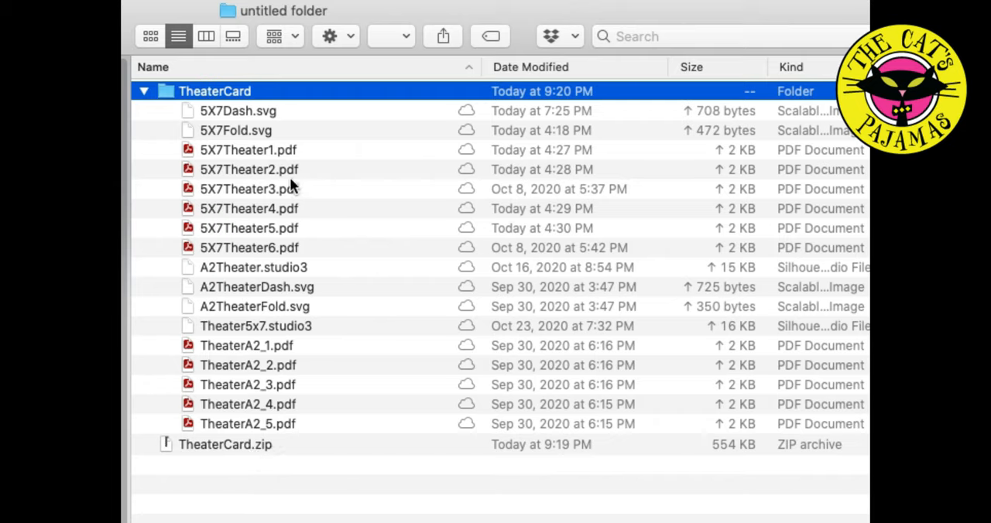
pyautogui.moveTo(286, 176)
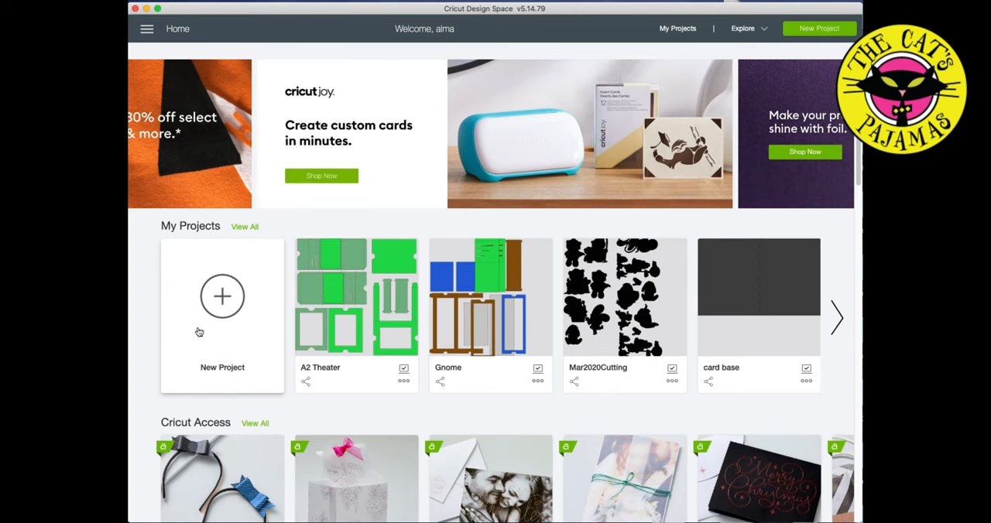
# Start a blank Untitled project from My Projects on the Home screen
pyautogui.click(223, 296)
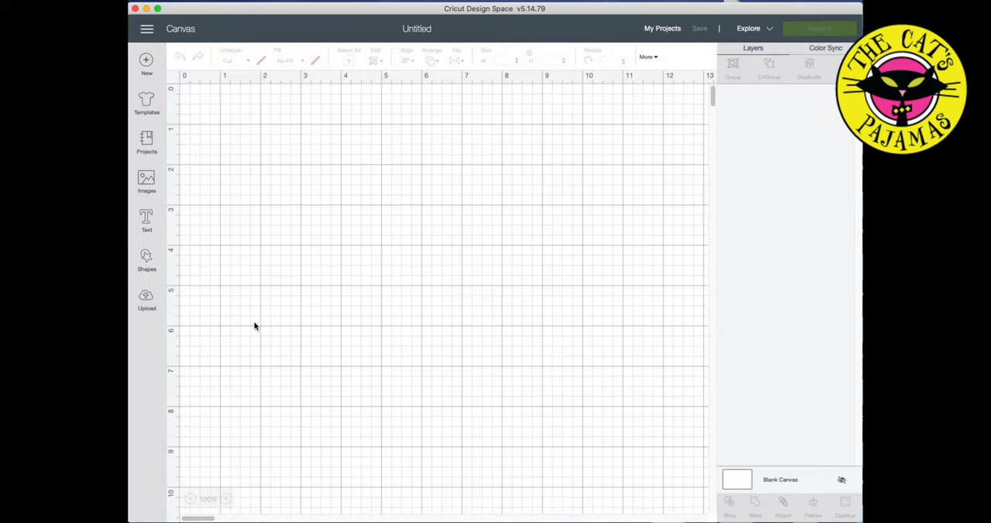
pyautogui.moveTo(146, 297)
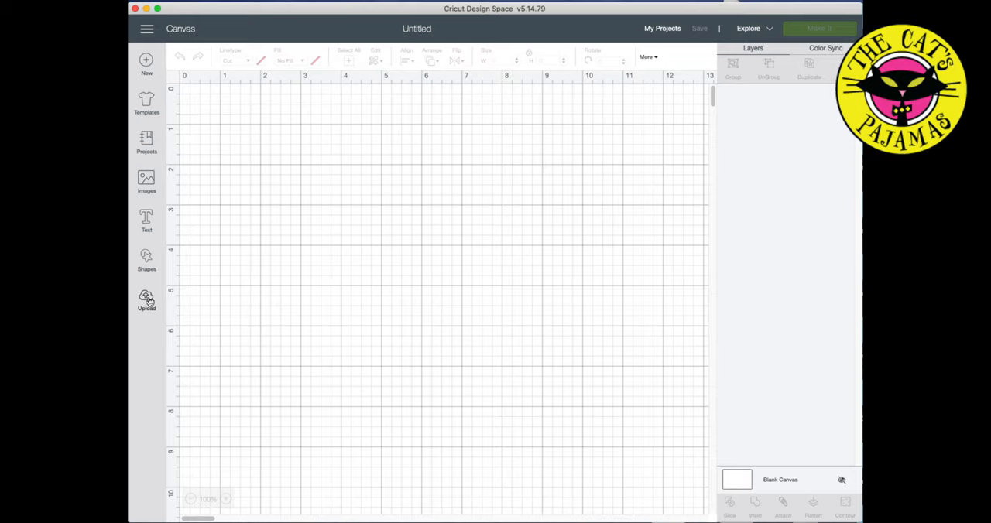
pyautogui.moveTo(684, 43)
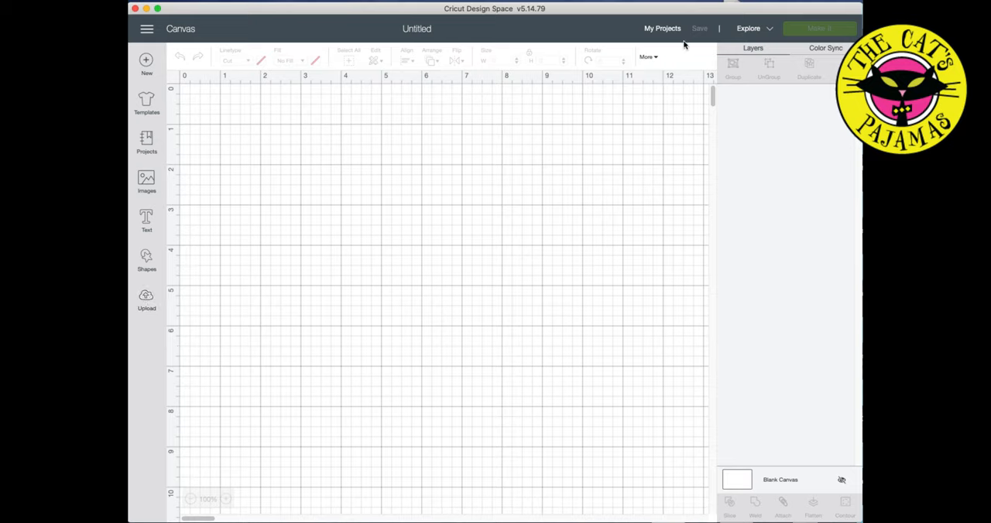
# Upload 5X7Dash.svg from the computer and save it as a new uploaded image
pyautogui.click(146, 298)
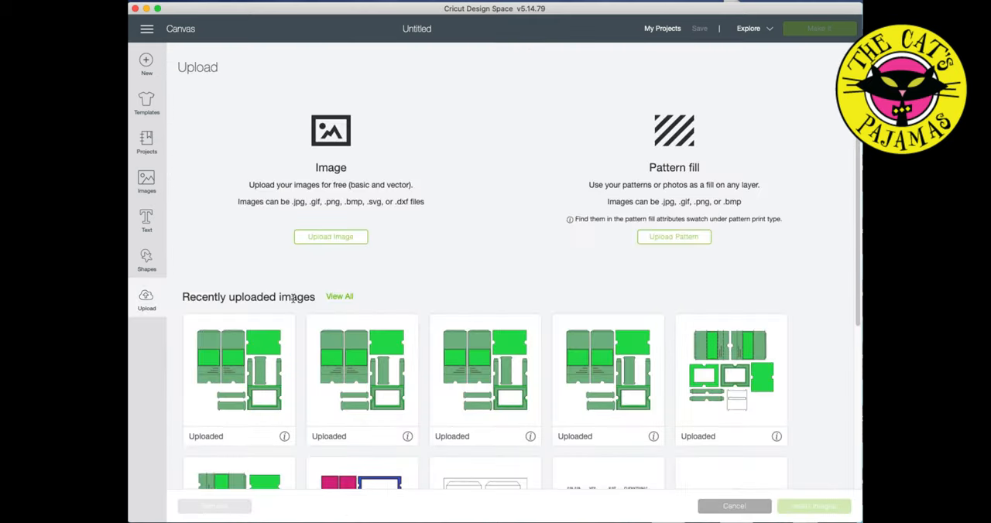
pyautogui.moveTo(245, 378)
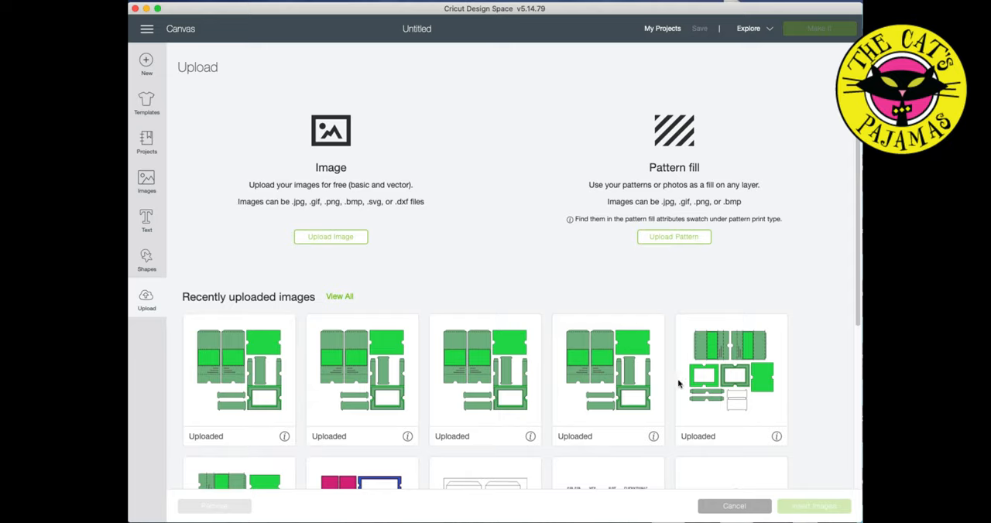
pyautogui.click(331, 235)
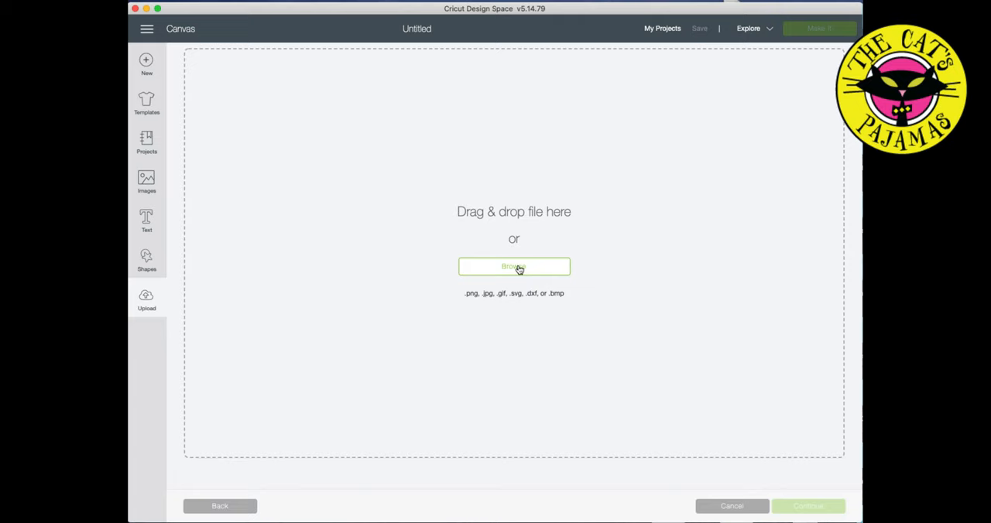
pyautogui.click(514, 266)
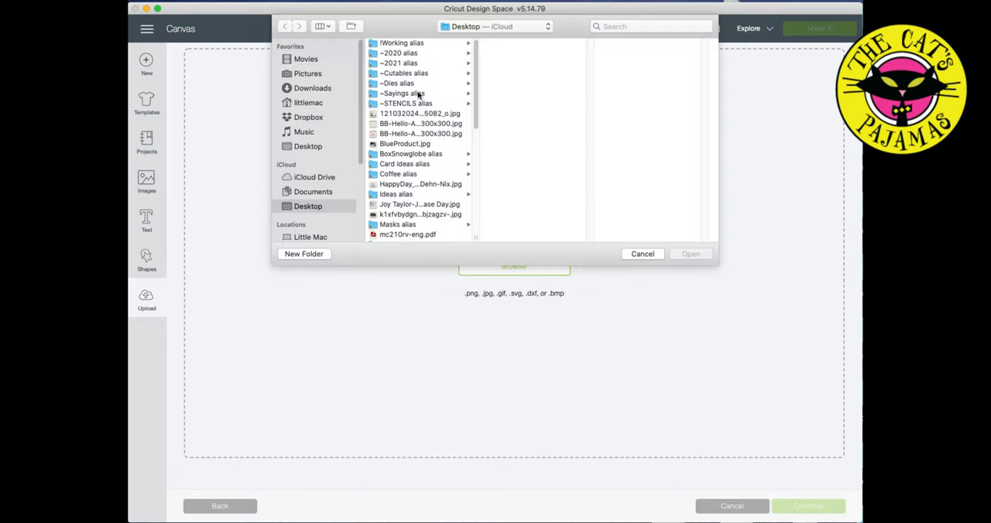
pyautogui.moveTo(649, 264)
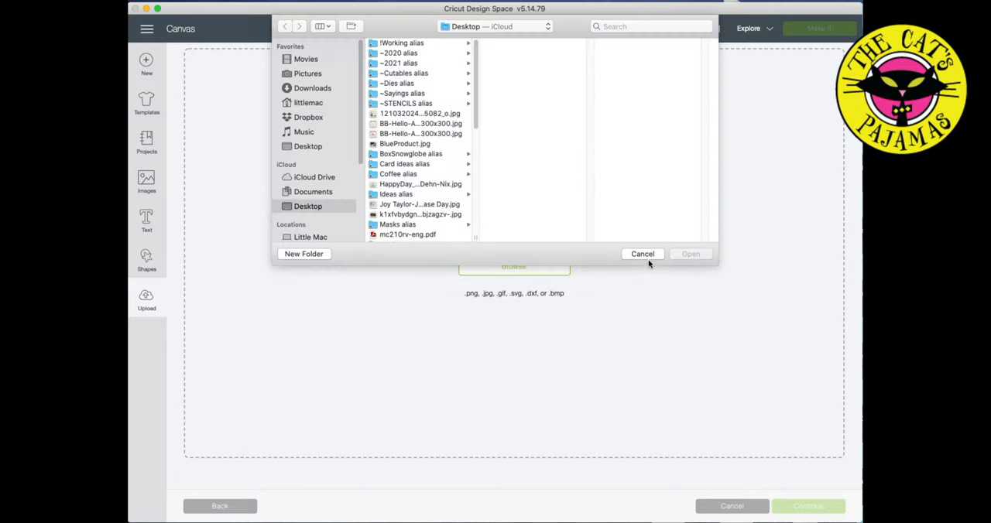
pyautogui.click(643, 254)
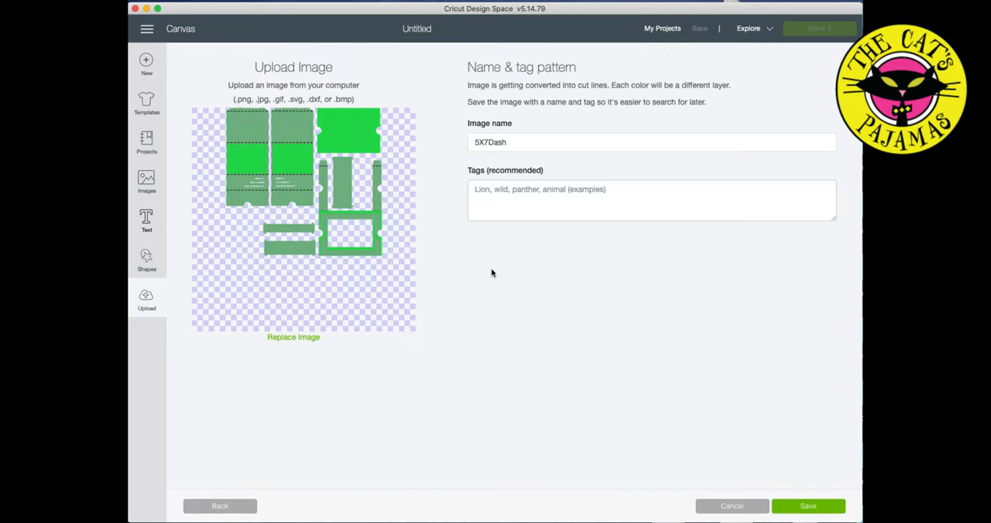
pyautogui.moveTo(798, 503)
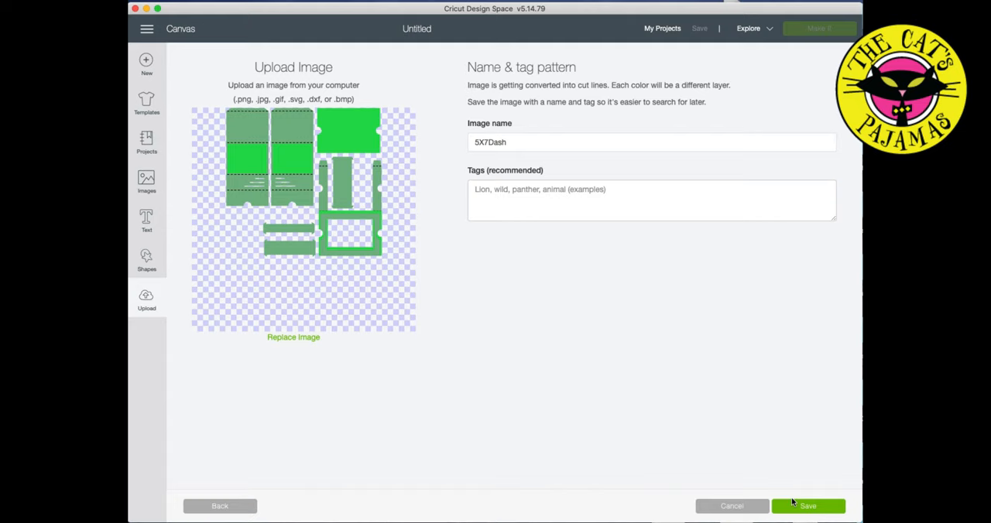
pyautogui.click(809, 507)
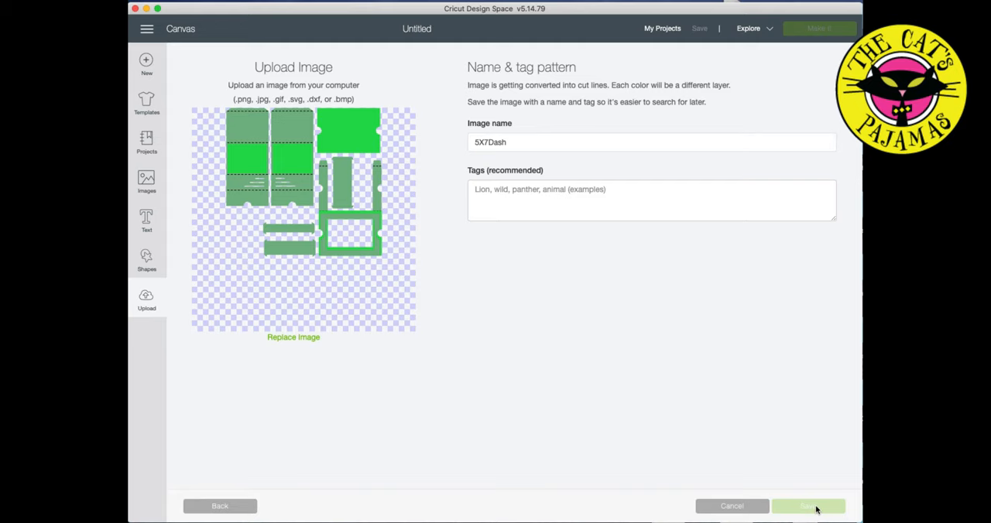
pyautogui.click(815, 506)
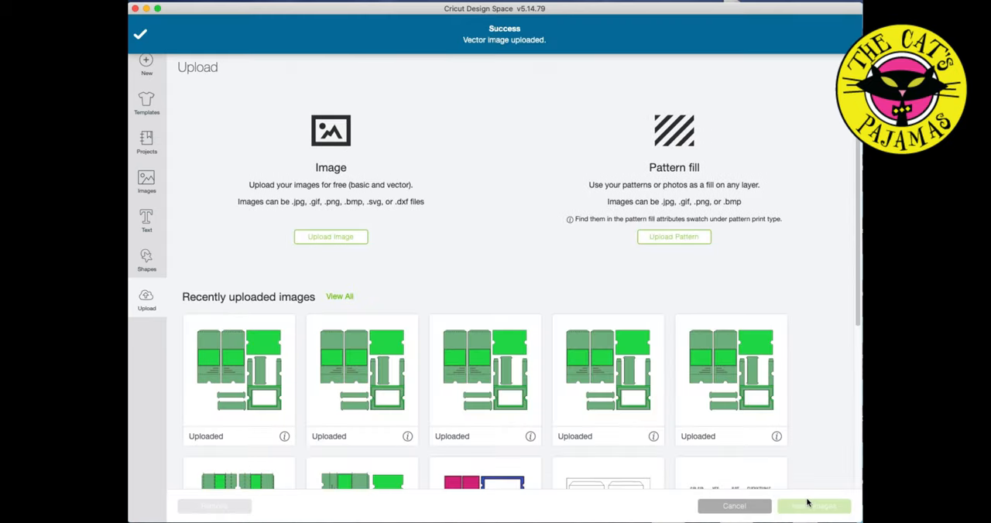
# Insert the newly uploaded 5X7Dash image onto the canvas as a group of cut layers
pyautogui.click(238, 370)
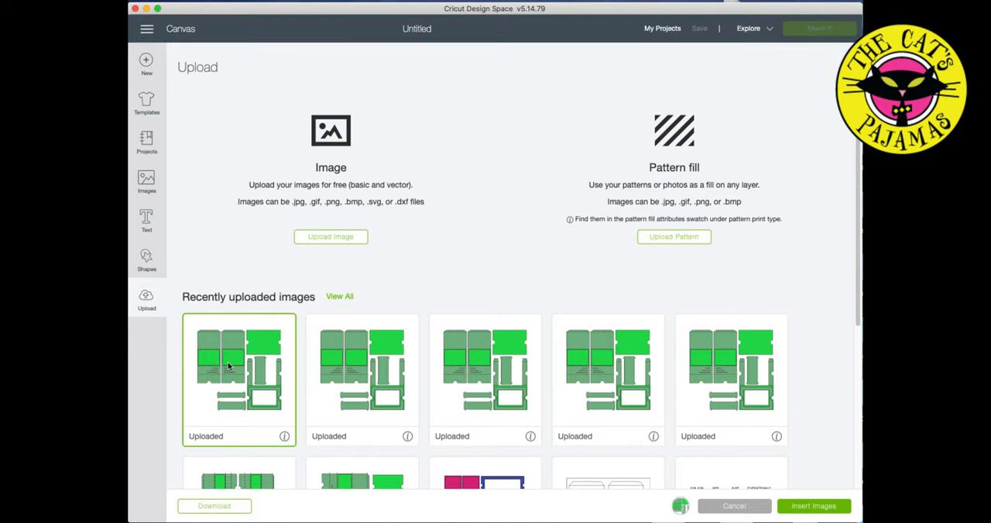
pyautogui.click(734, 507)
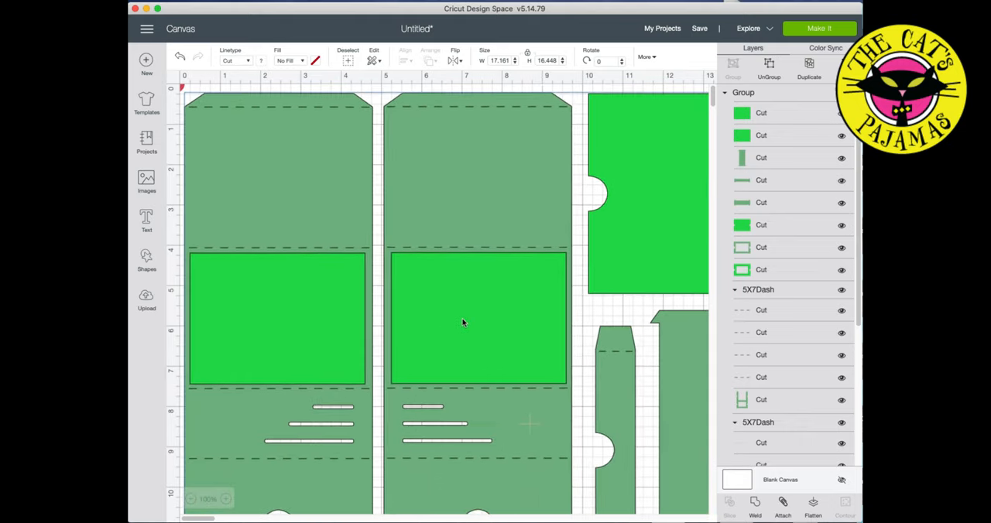
pyautogui.moveTo(232, 512)
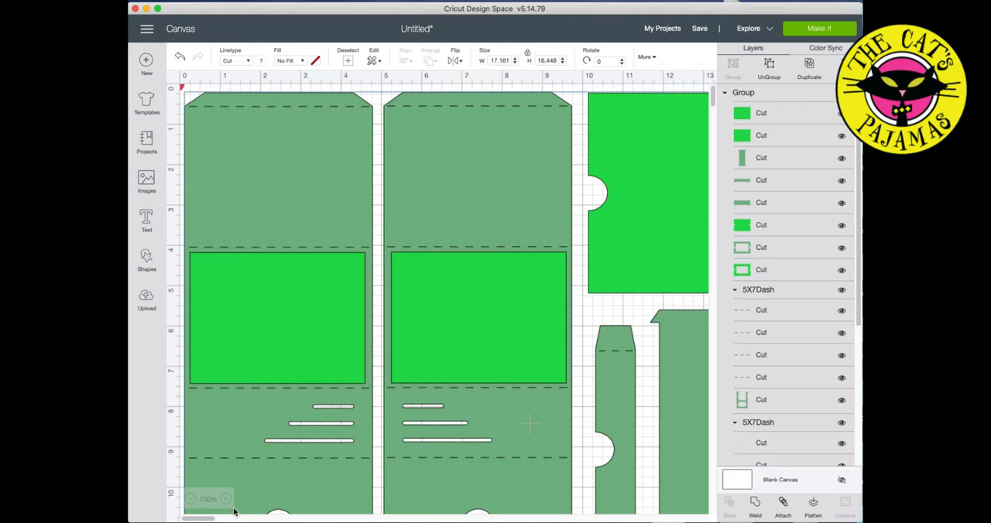
# Ungroup the 5X7Dash design into separate layer sets and select a tall card piece
pyautogui.click(226, 498)
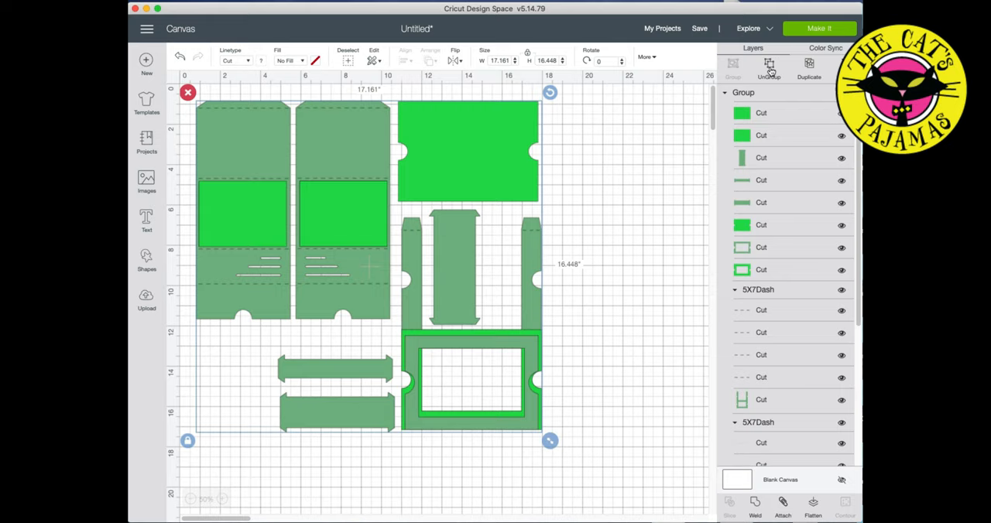
pyautogui.click(768, 65)
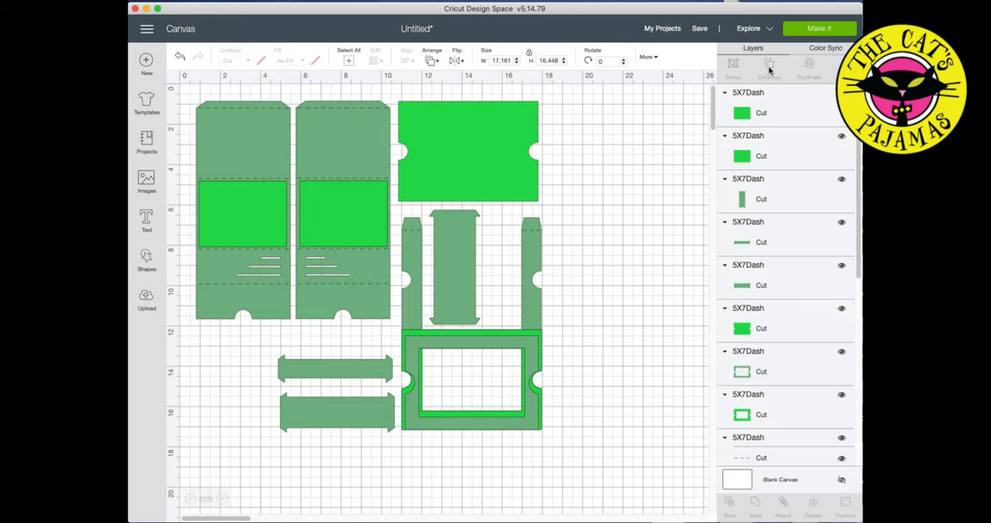
pyautogui.click(467, 150)
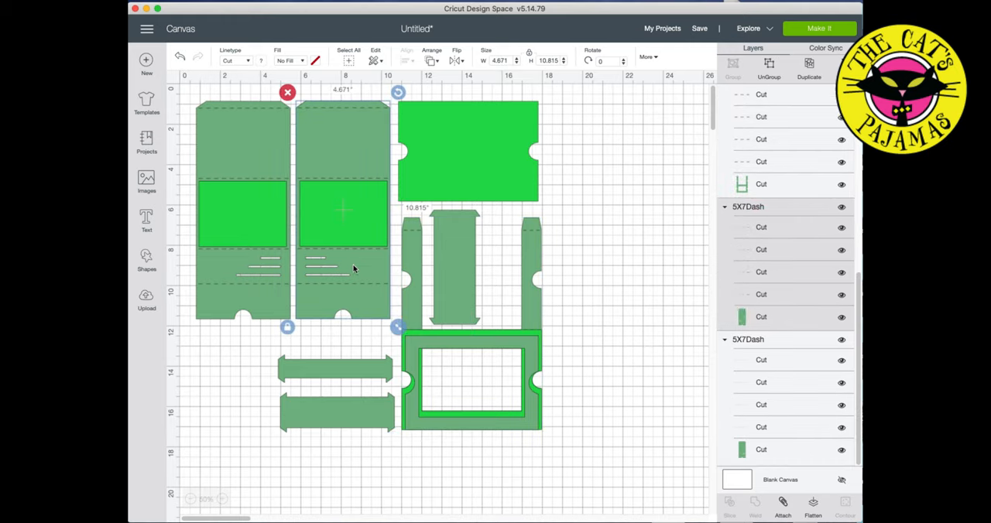
pyautogui.moveTo(576, 267)
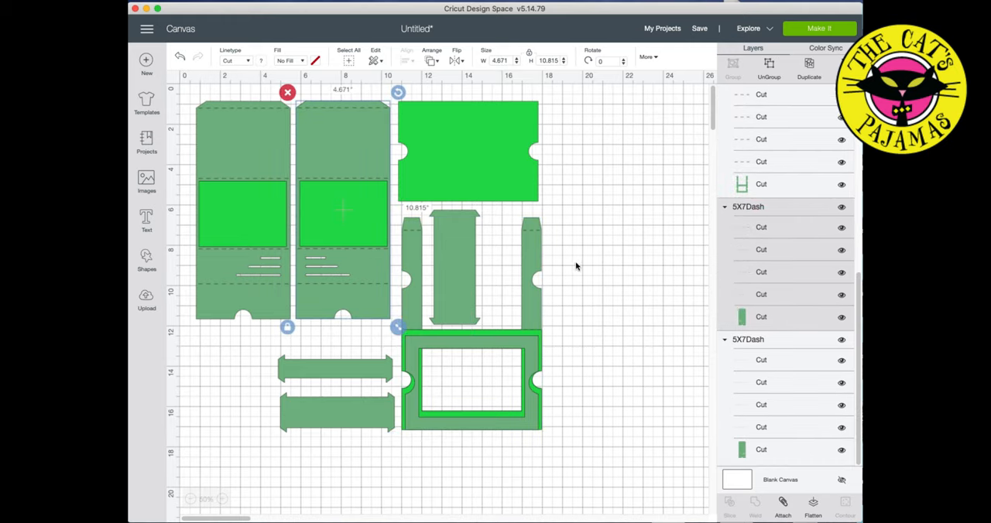
pyautogui.moveTo(353, 116)
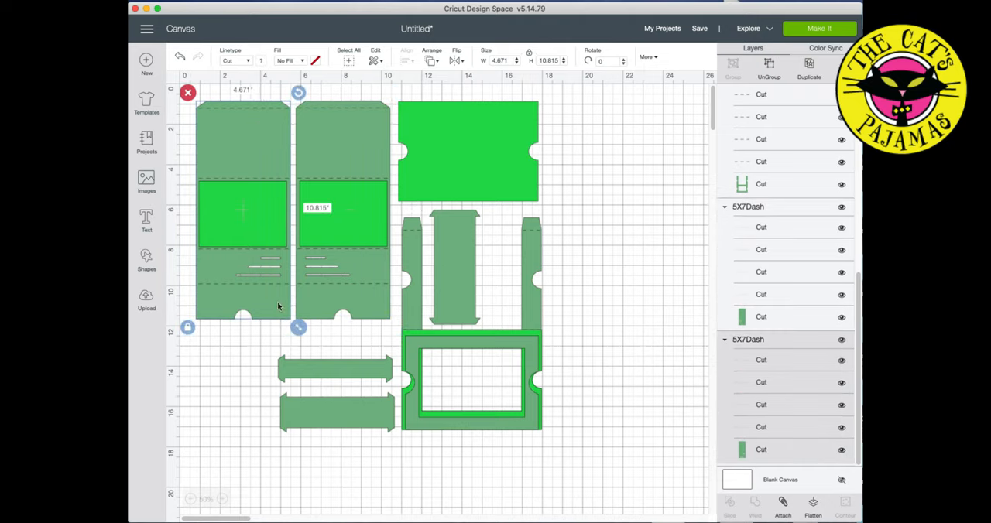
pyautogui.moveTo(508, 238)
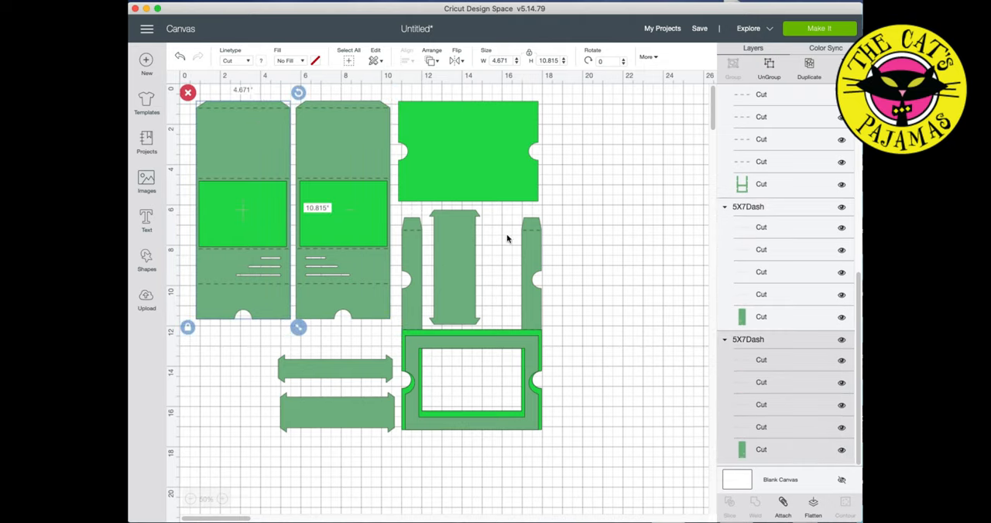
pyautogui.moveTo(533, 319)
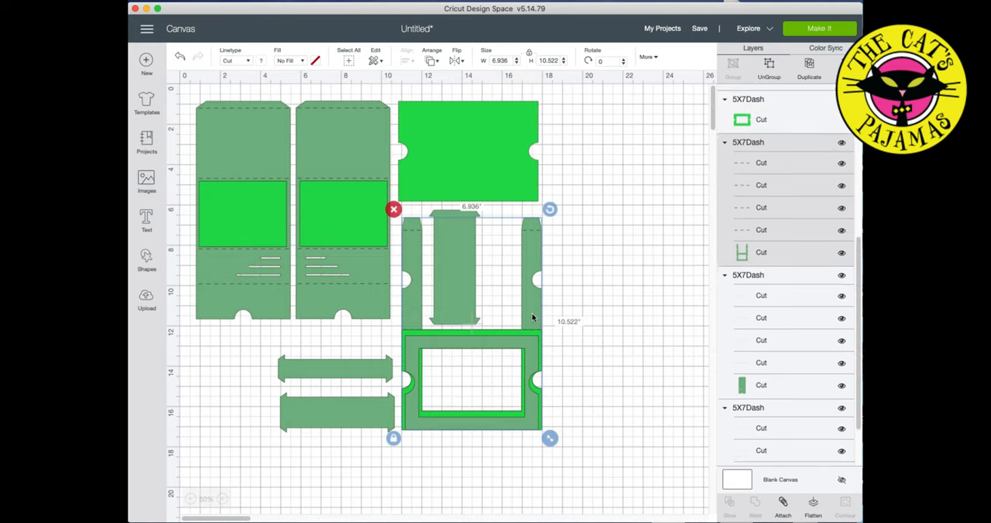
# Select the framed card piece with its dashed fold lines so they can be attached
pyautogui.scroll(-3)
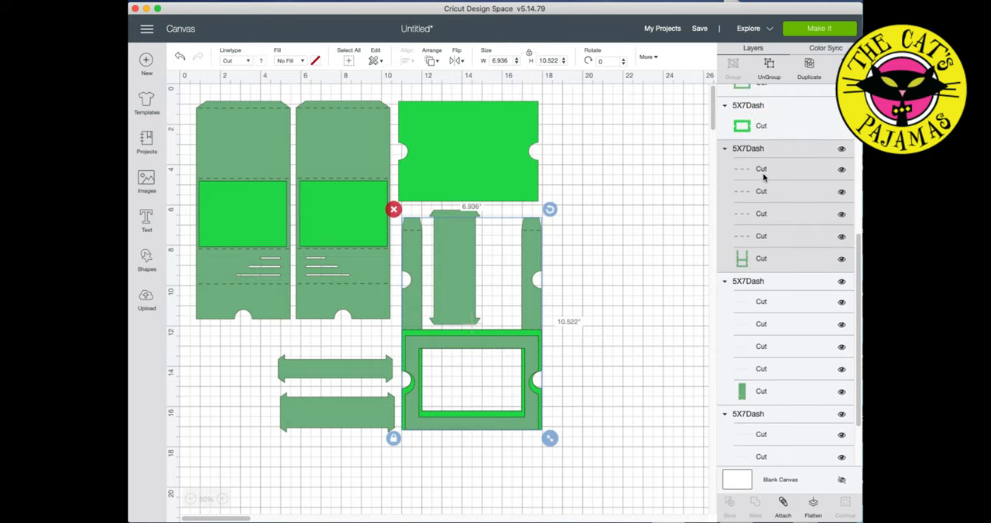
pyautogui.moveTo(765, 193)
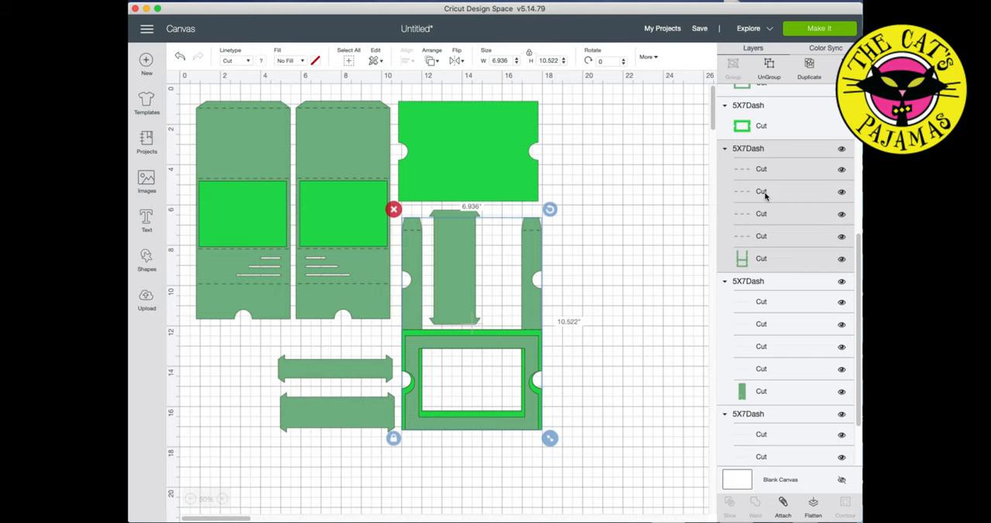
pyautogui.moveTo(772, 260)
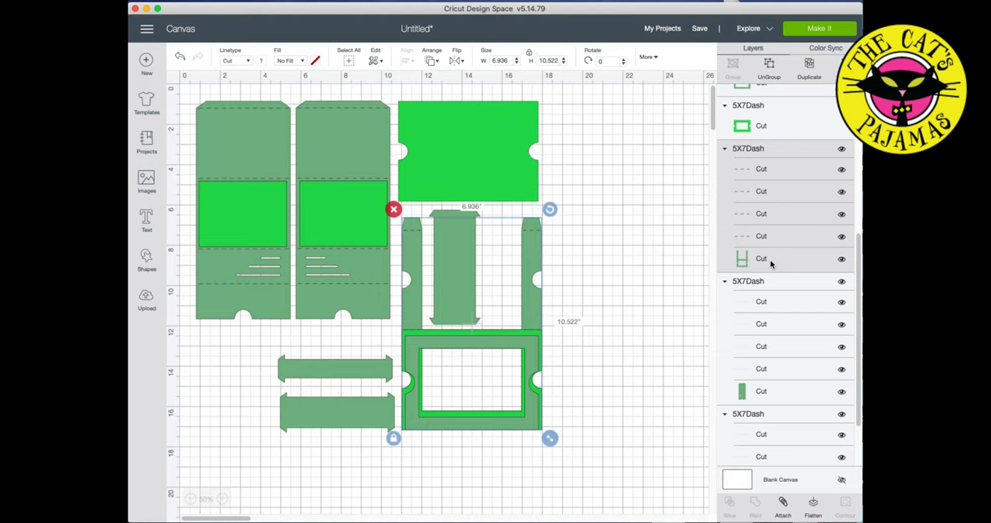
pyautogui.moveTo(783, 228)
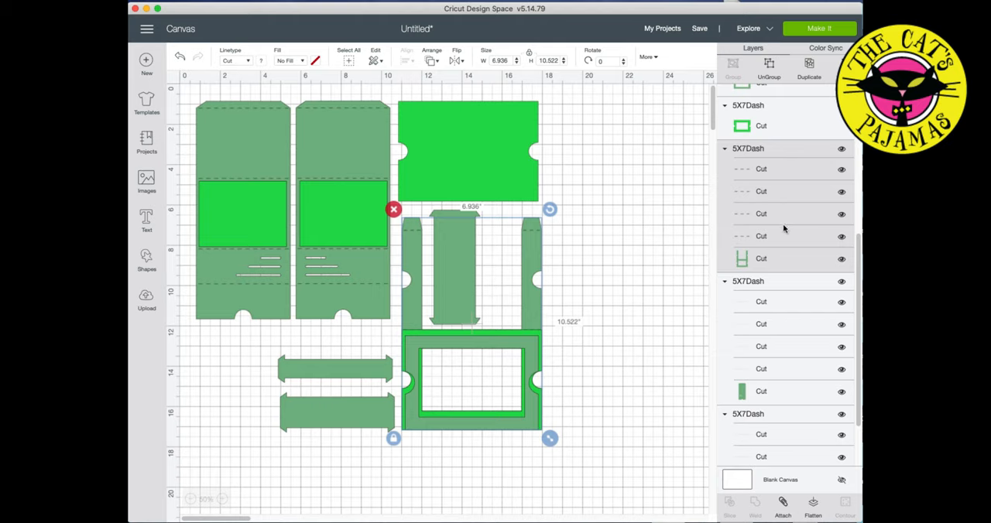
pyautogui.moveTo(787, 256)
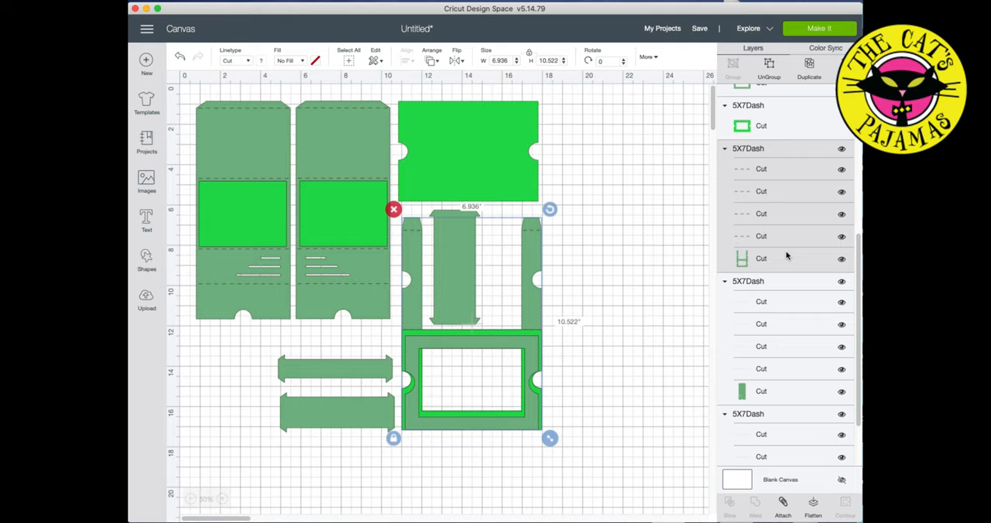
pyautogui.moveTo(787, 432)
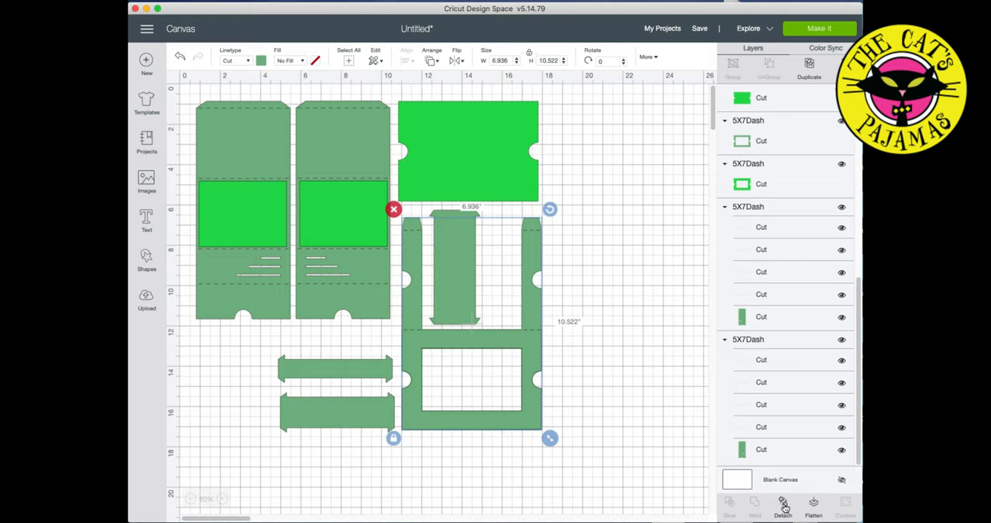
pyautogui.click(595, 347)
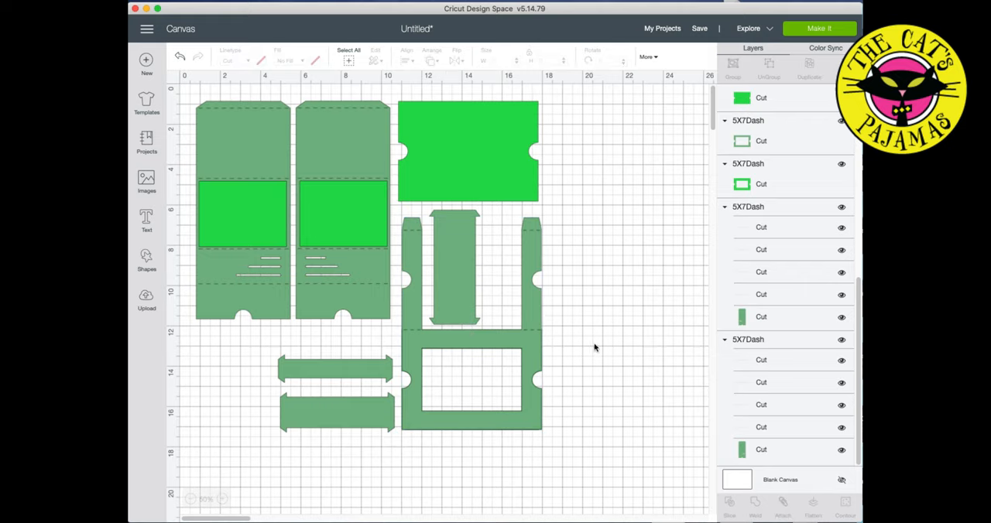
pyautogui.click(343, 146)
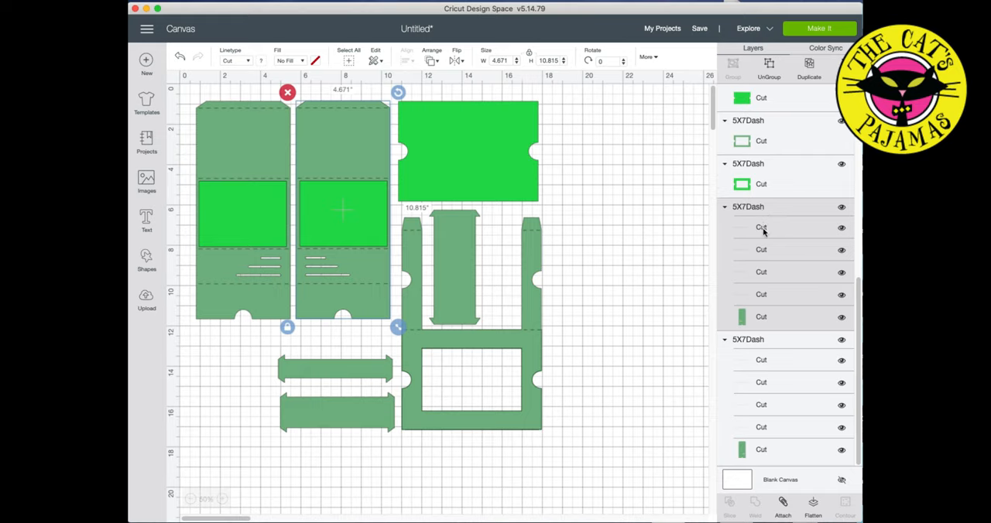
pyautogui.moveTo(800, 322)
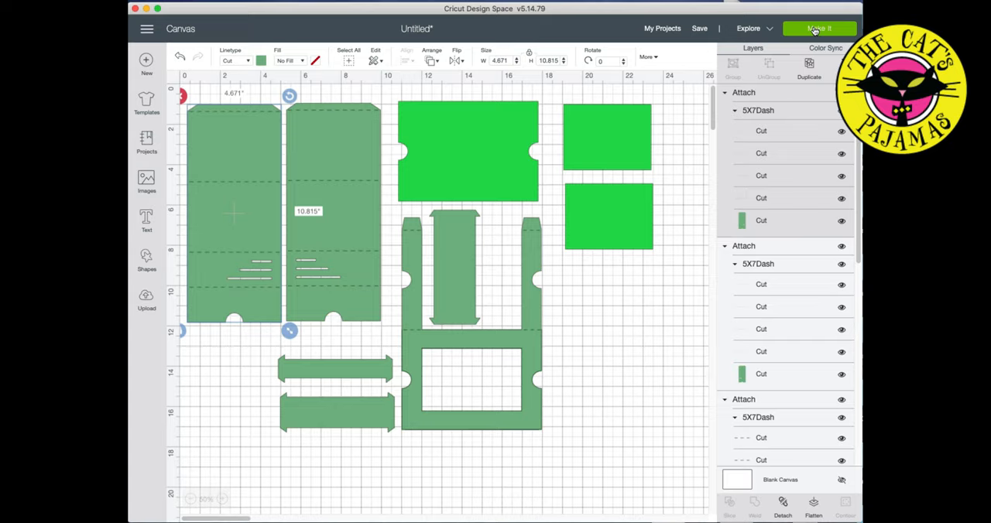
# Send the project to Make It and set mat 1 to 8.5" x 11" Letter material
pyautogui.click(817, 28)
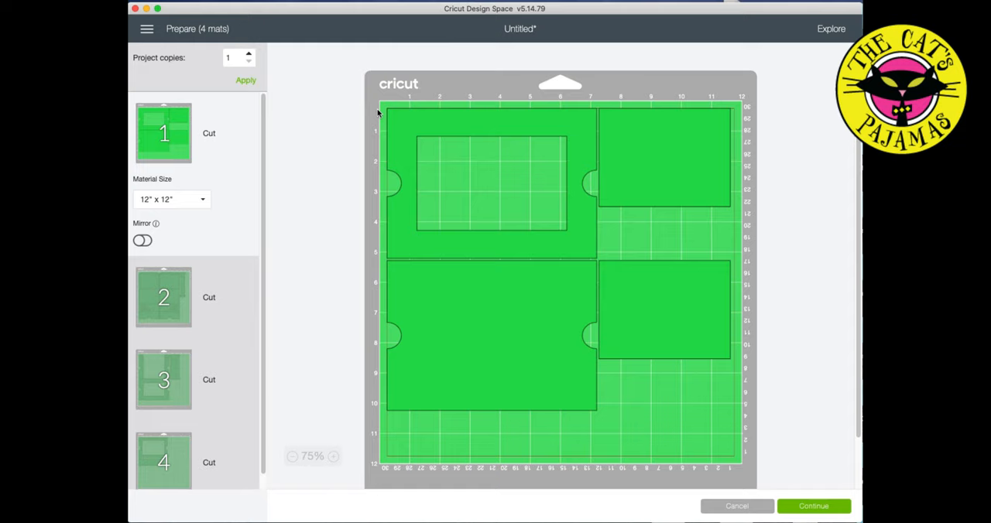
pyautogui.moveTo(203, 203)
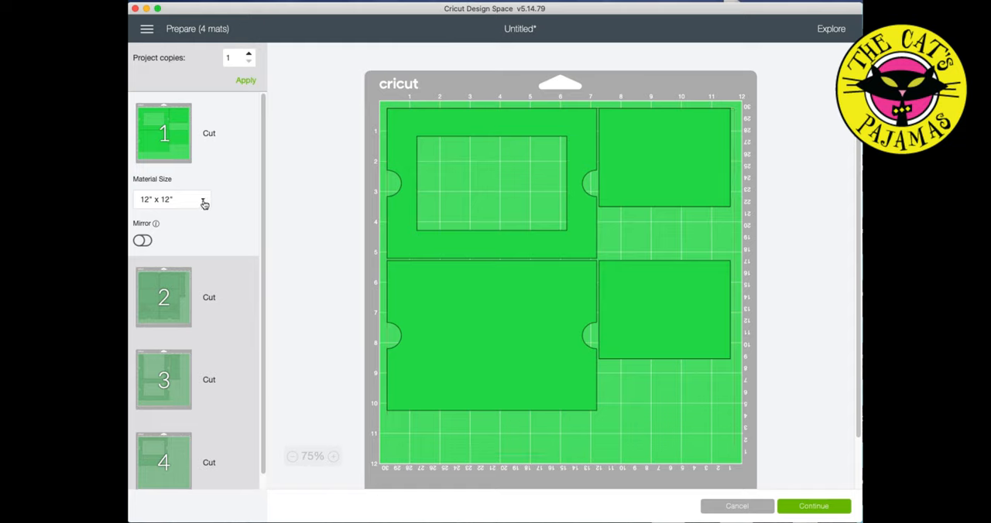
pyautogui.click(171, 199)
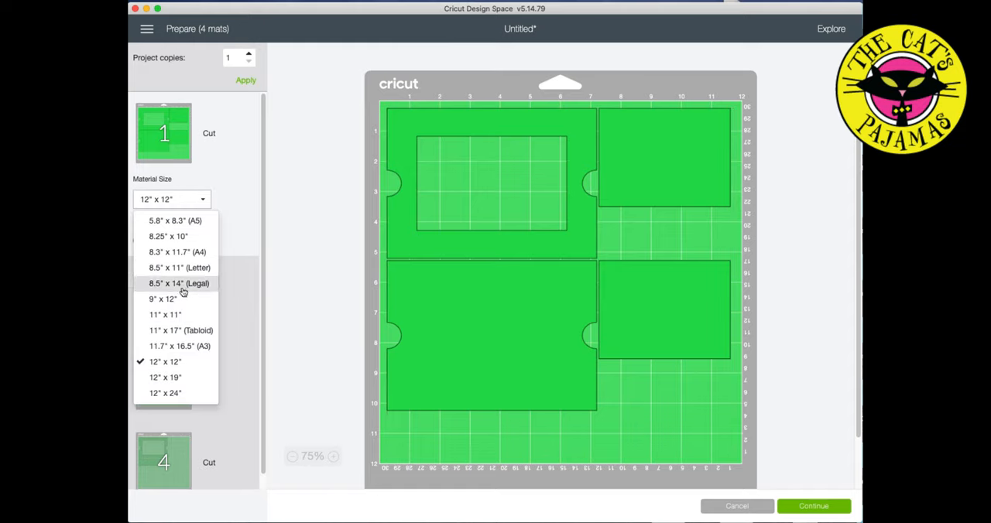
pyautogui.moveTo(188, 290)
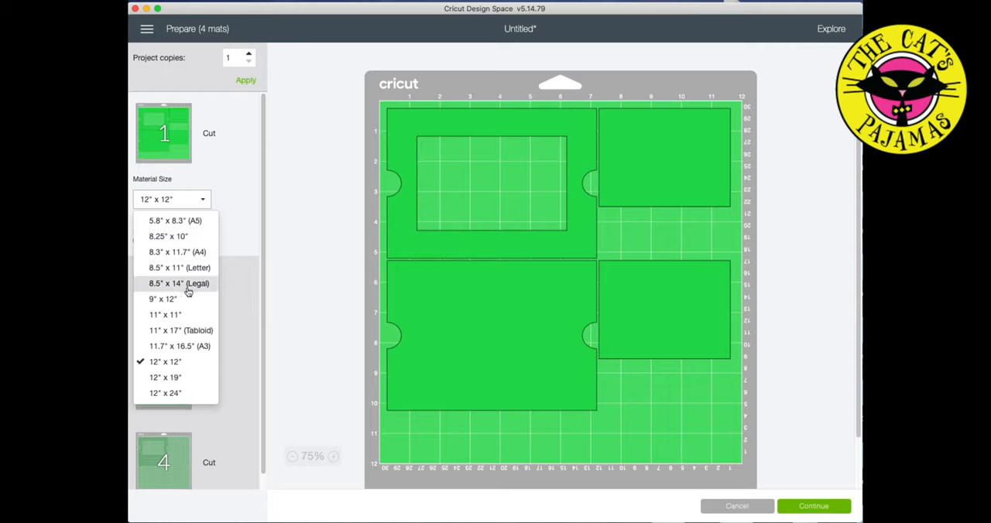
pyautogui.moveTo(190, 296)
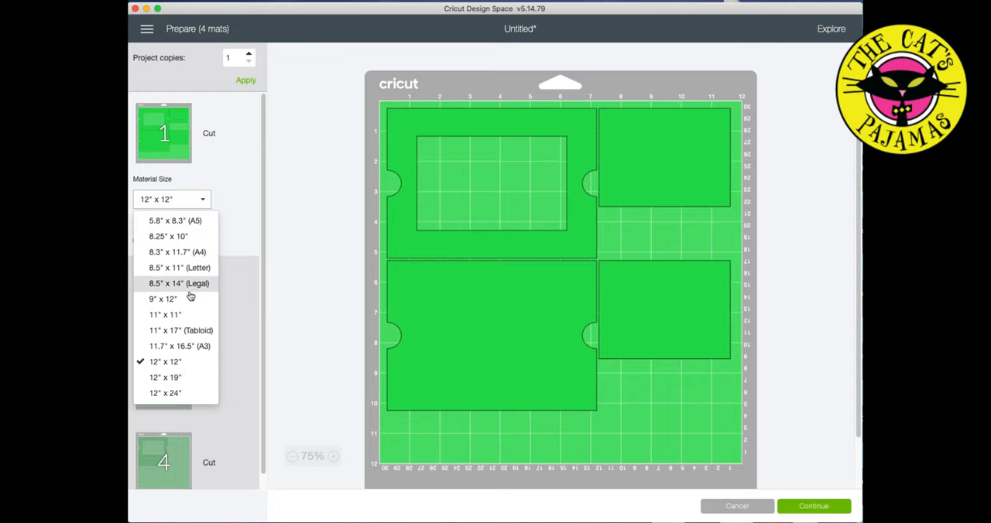
pyautogui.click(178, 266)
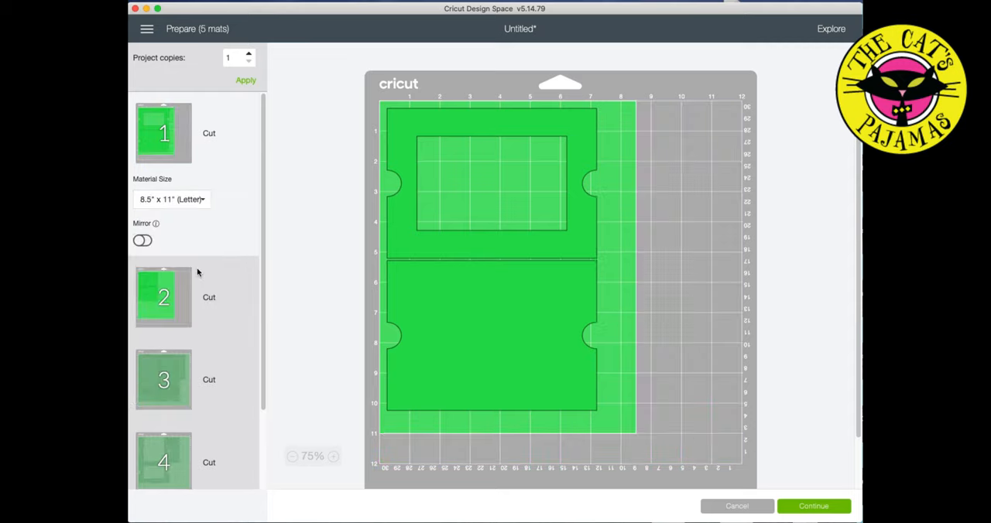
pyautogui.moveTo(436, 325)
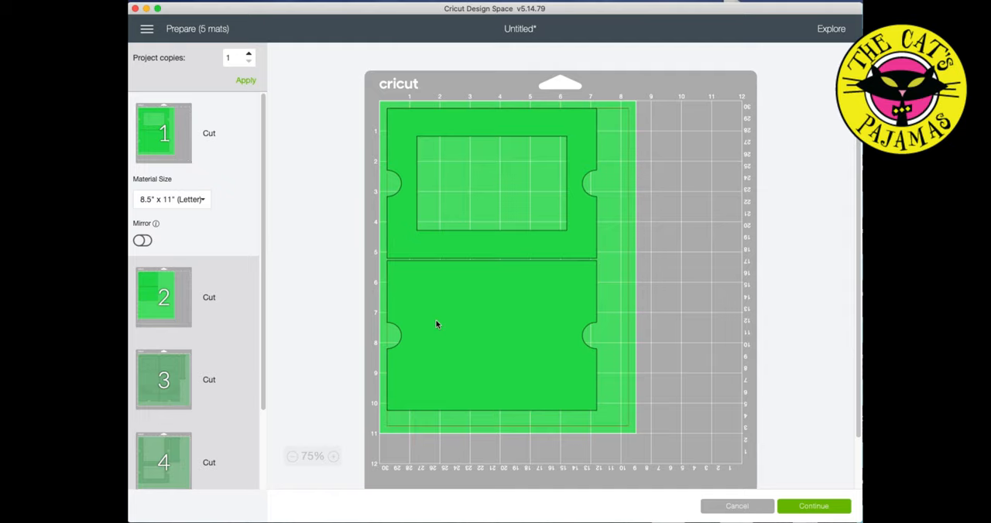